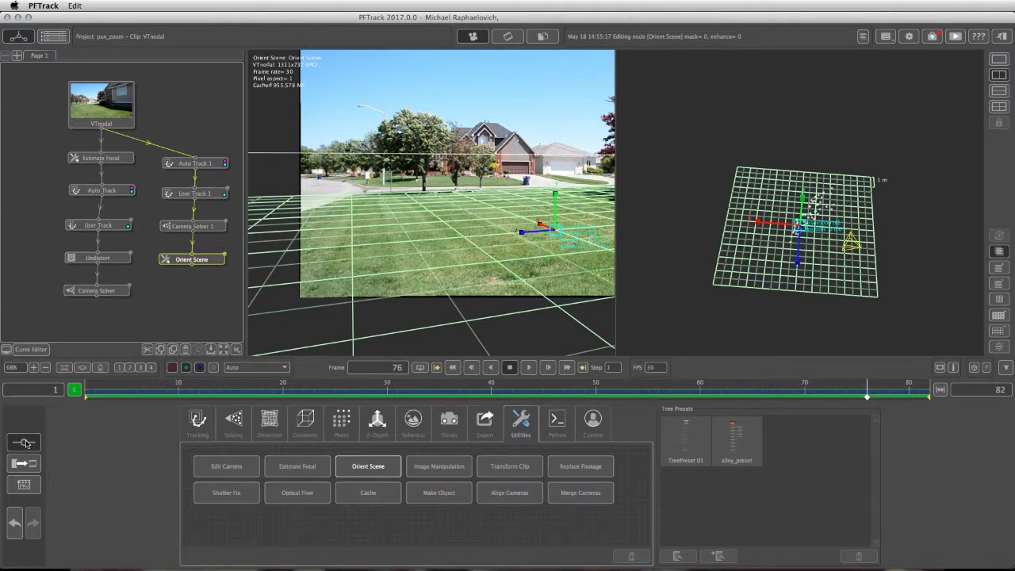
Add an Export node after Orient Scene, showing its scene and clip export settings.
{"action": "left_click", "coordinate": [484, 422]}
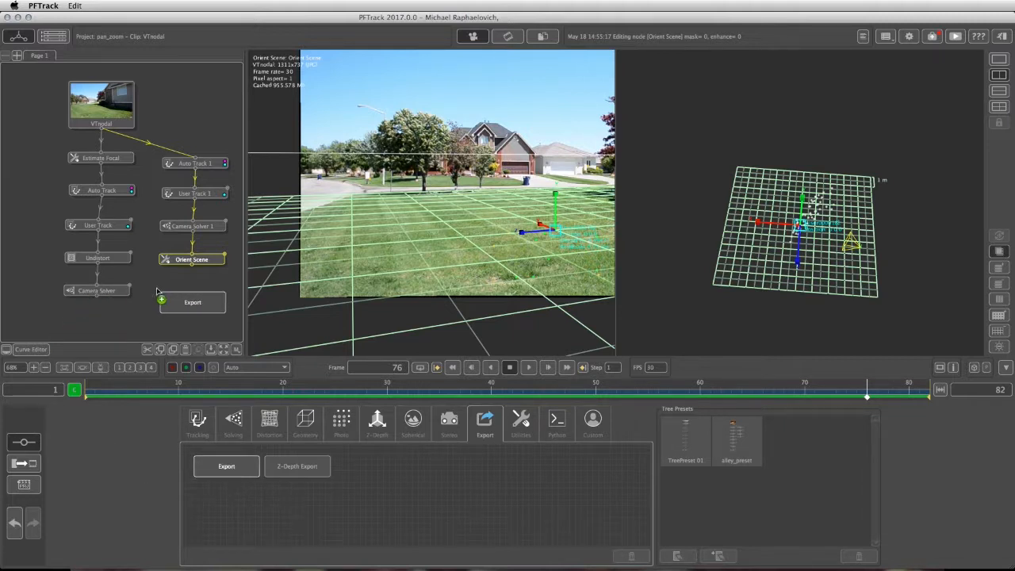
{"action": "left_click", "coordinate": [192, 302]}
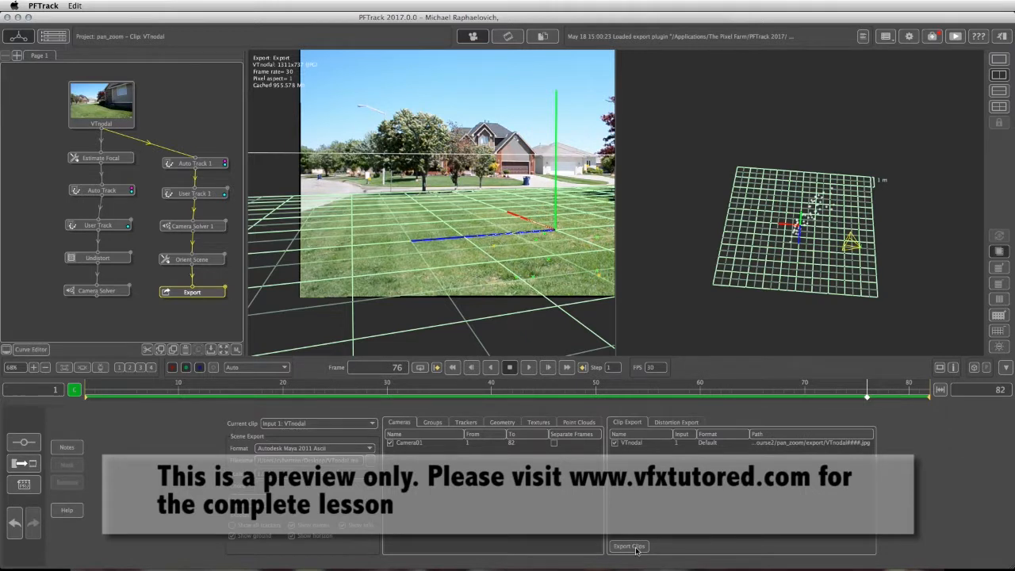
Export the VTnodal clip frames and the camera track as a Maya 2011 Ascii scene.
{"action": "left_click", "coordinate": [629, 546]}
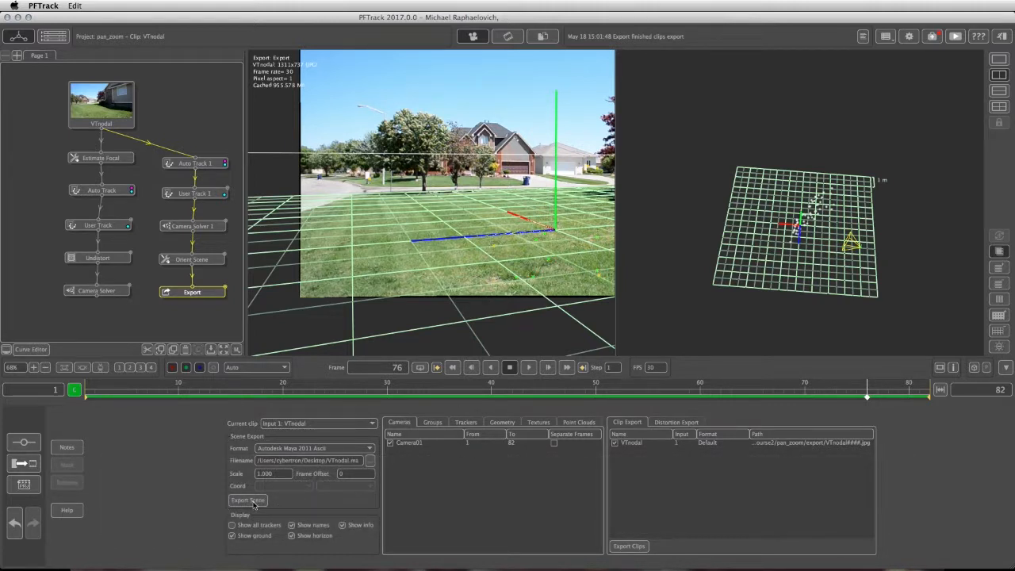
{"action": "left_click", "coordinate": [248, 500]}
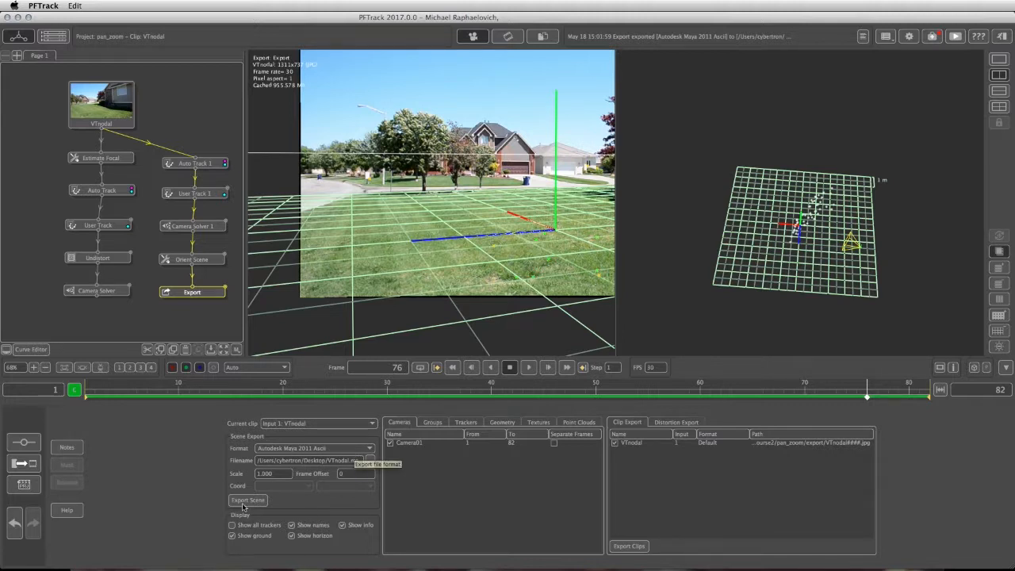
Re-export the Maya 2011 Ascii scene and acknowledge the export-succeeded message.
{"action": "left_click", "coordinate": [247, 500]}
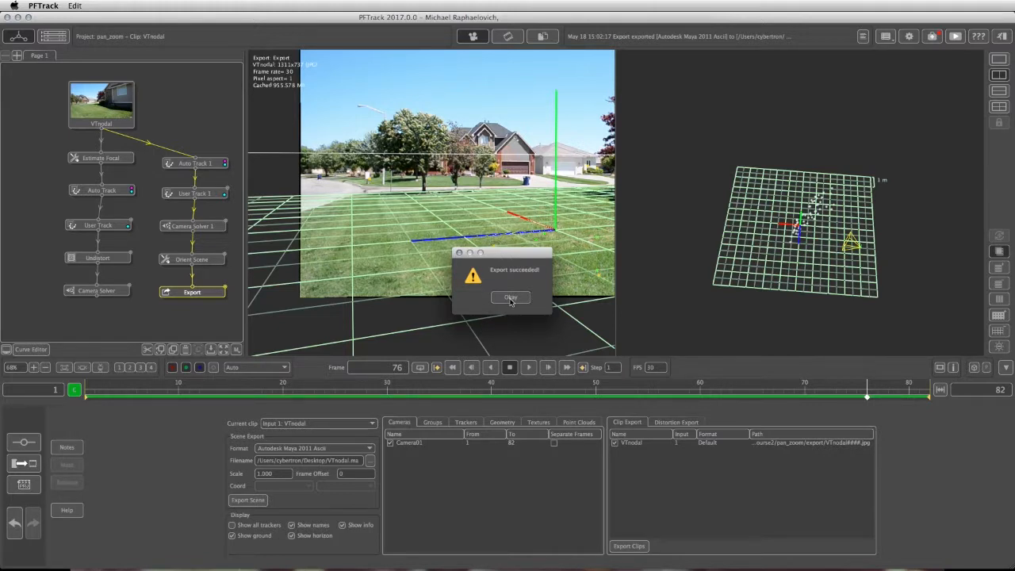
{"action": "left_click", "coordinate": [511, 297]}
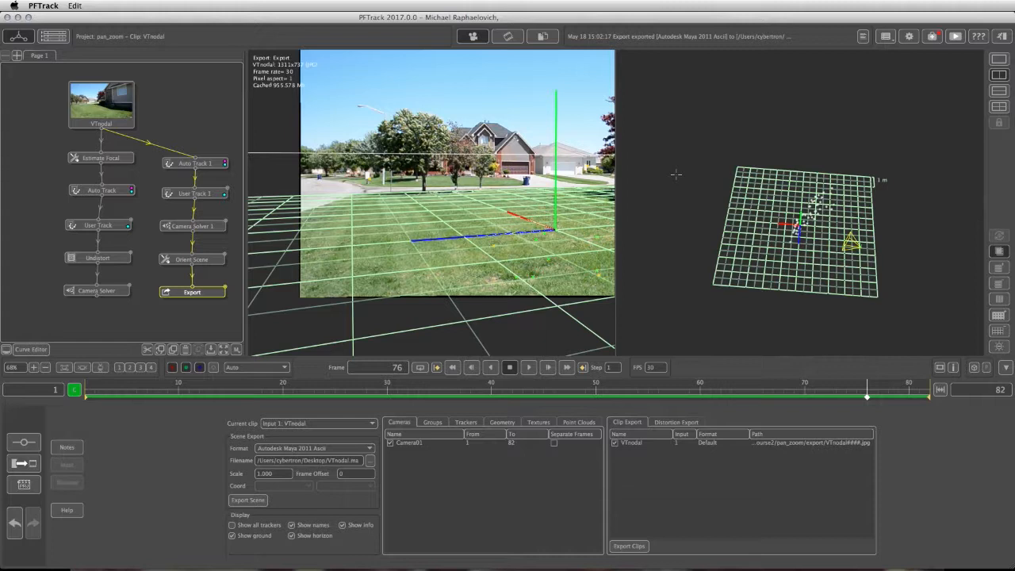
{"action": "mouse_move", "coordinate": [365, 79]}
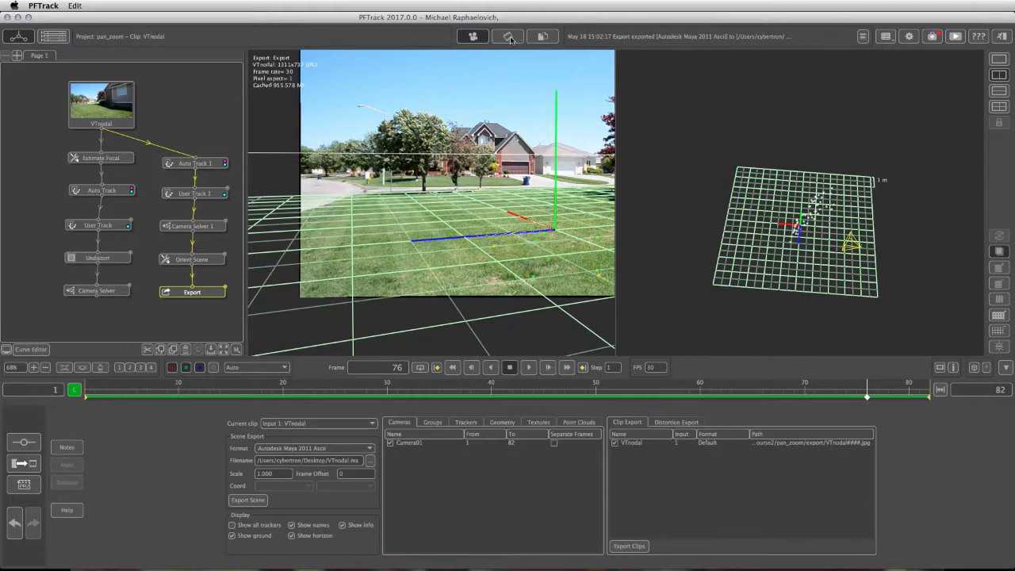
Show the zoom group's clip in the project clip browser.
{"action": "left_click", "coordinate": [507, 35]}
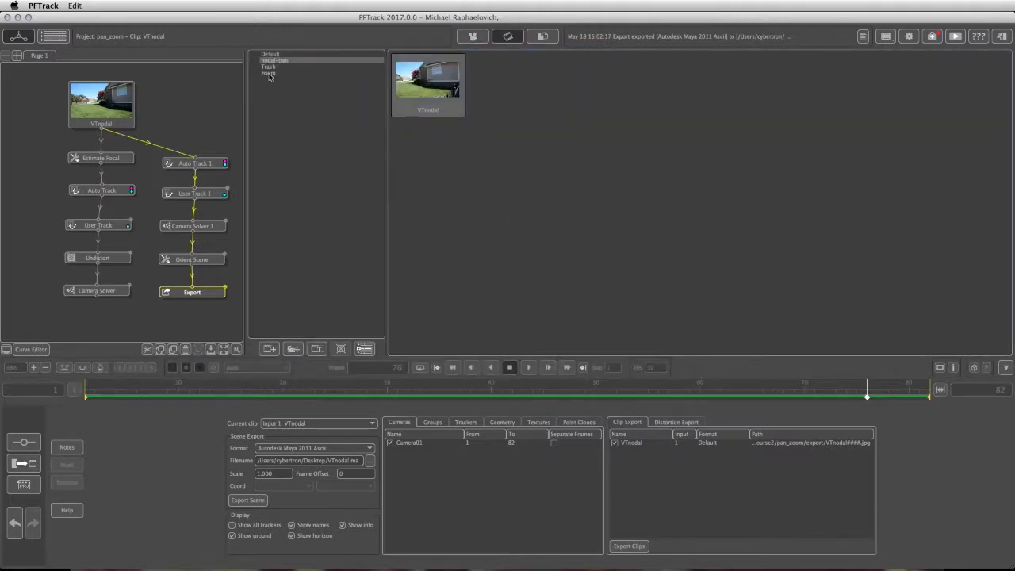
{"action": "left_click", "coordinate": [269, 73]}
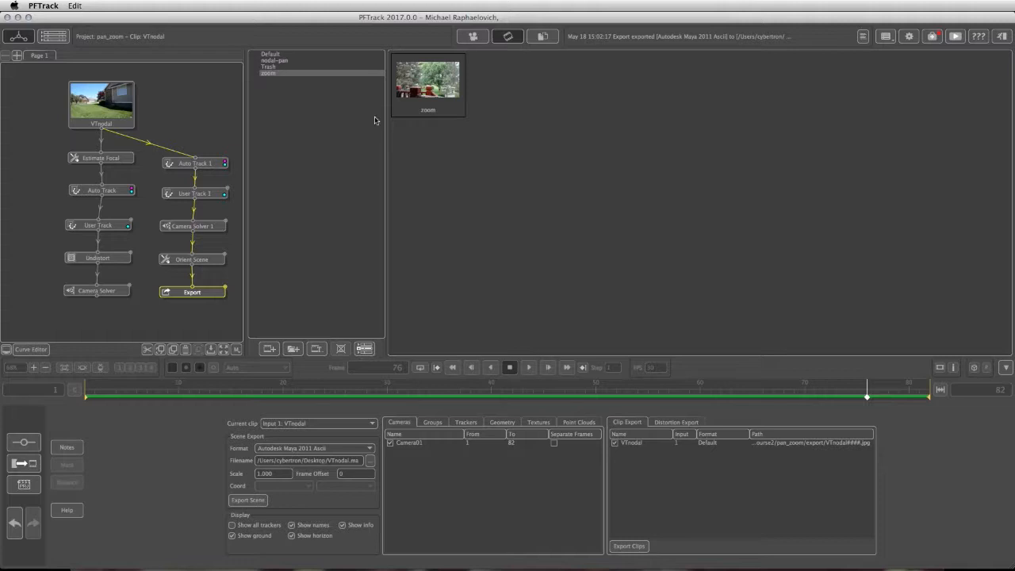
{"action": "mouse_move", "coordinate": [122, 144]}
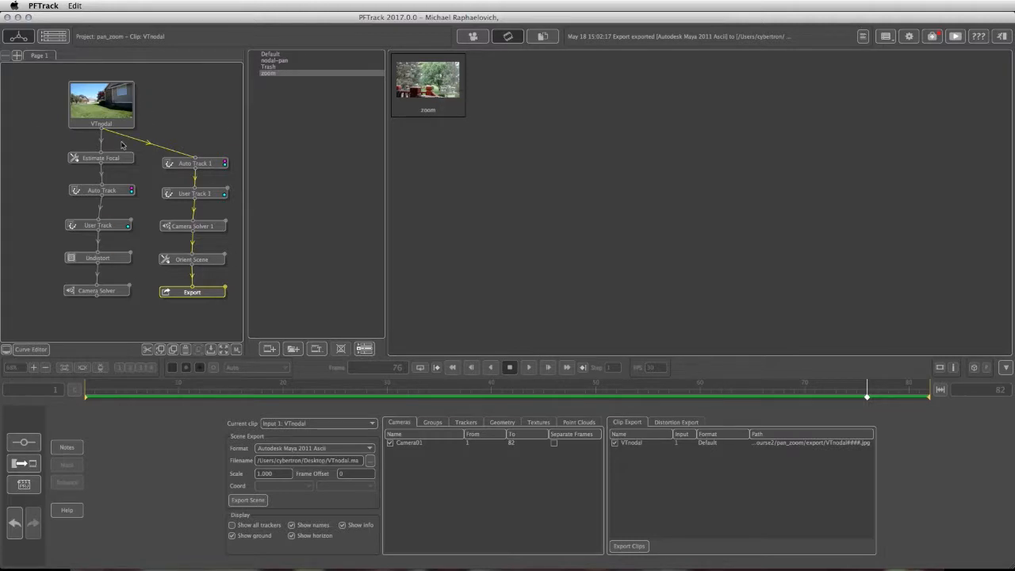
{"action": "mouse_move", "coordinate": [187, 281]}
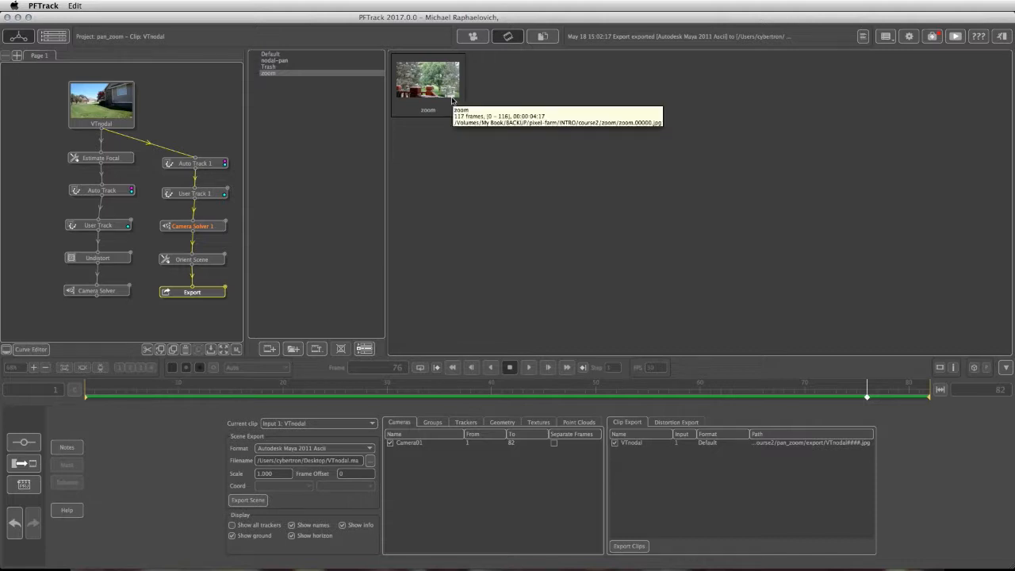
{"action": "mouse_move", "coordinate": [35, 69]}
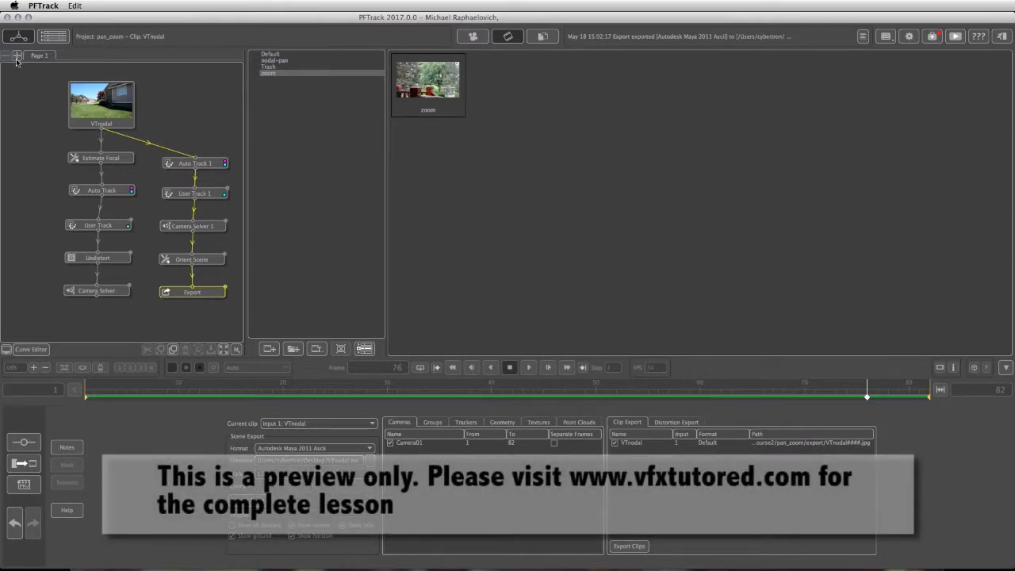
{"action": "mouse_move", "coordinate": [18, 56]}
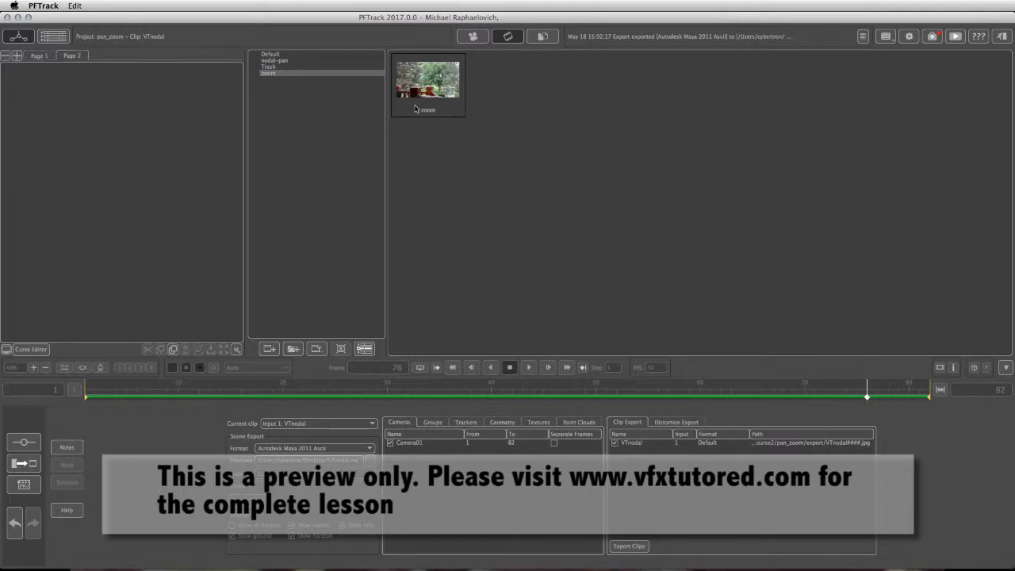
Drag the zoom clip from the clip browser onto the new Page 2.
{"action": "left_click_drag", "start_coordinate": [428, 80], "coordinate": [45, 95]}
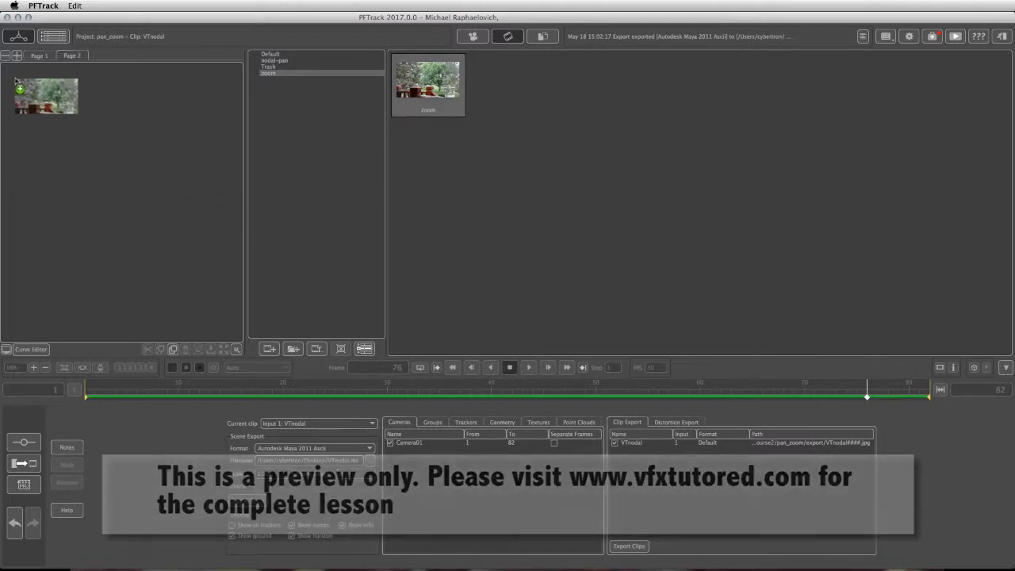